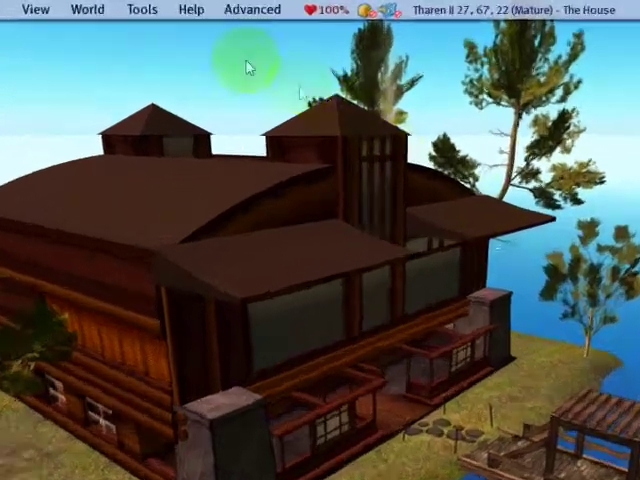
Tear off the Tools menu into a floating panel beside the house.
{"action": "left_click", "coordinate": [141, 9]}
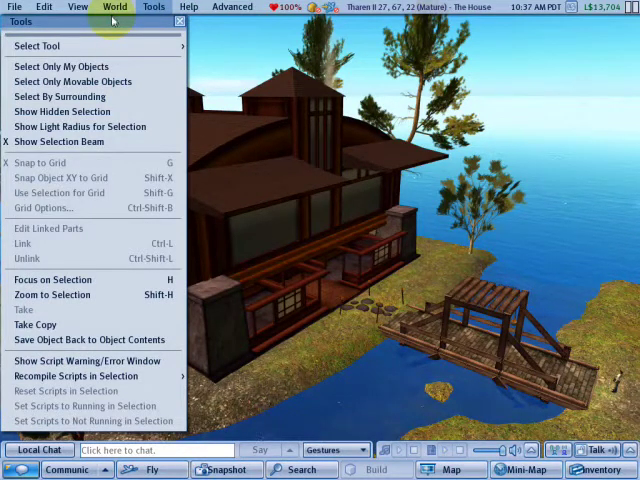
{"action": "mouse_move", "coordinate": [62, 66]}
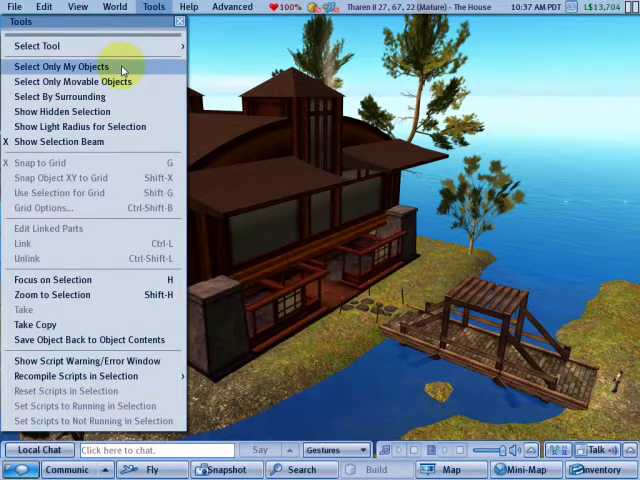
{"action": "mouse_move", "coordinate": [432, 268]}
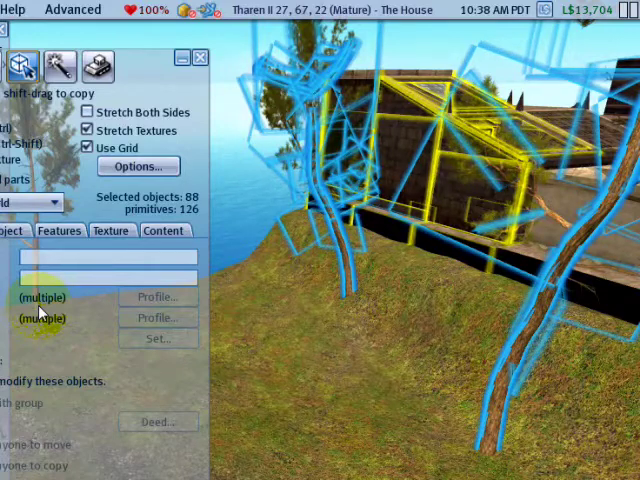
{"action": "mouse_move", "coordinate": [398, 137]}
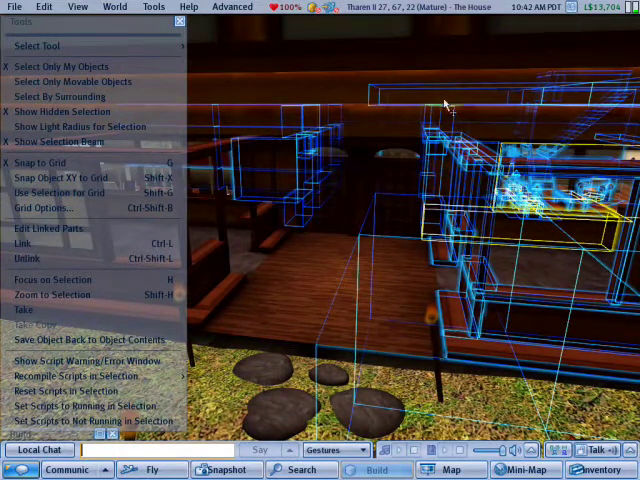
{"action": "mouse_move", "coordinate": [128, 111]}
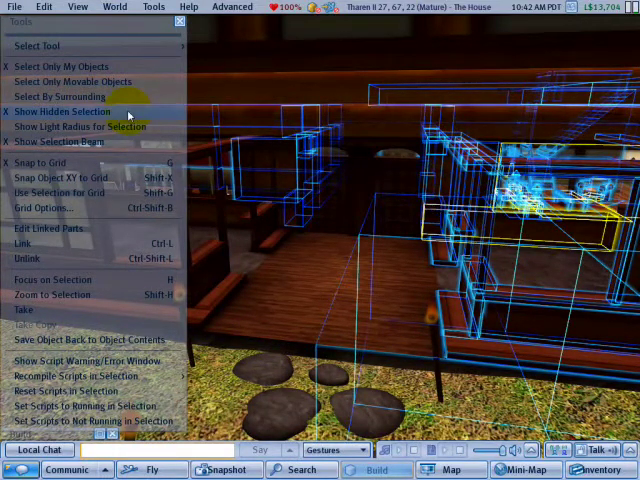